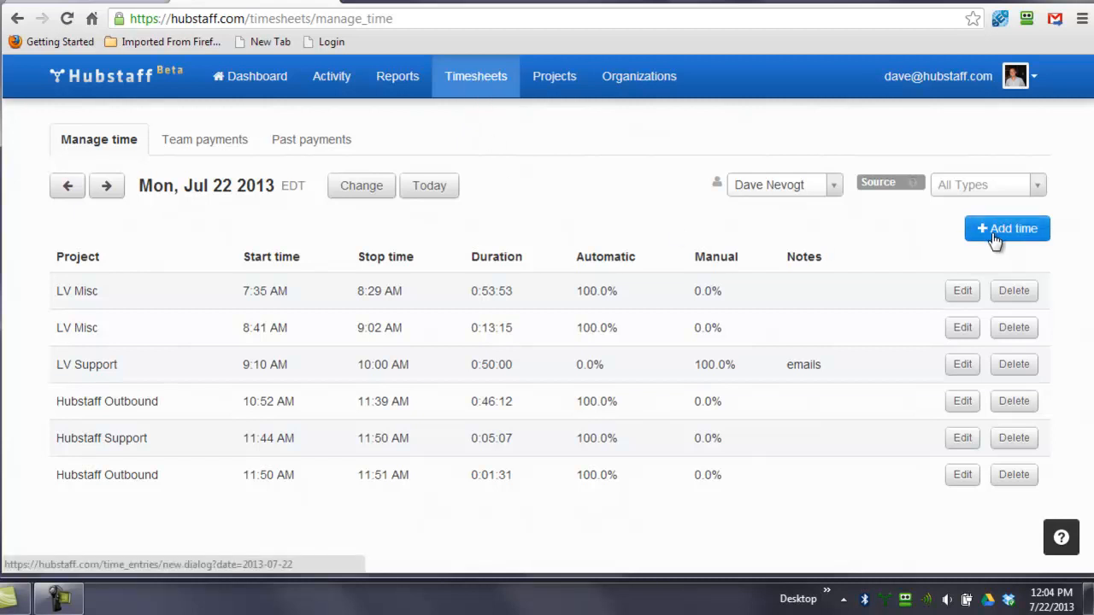
pyautogui.moveTo(205, 296)
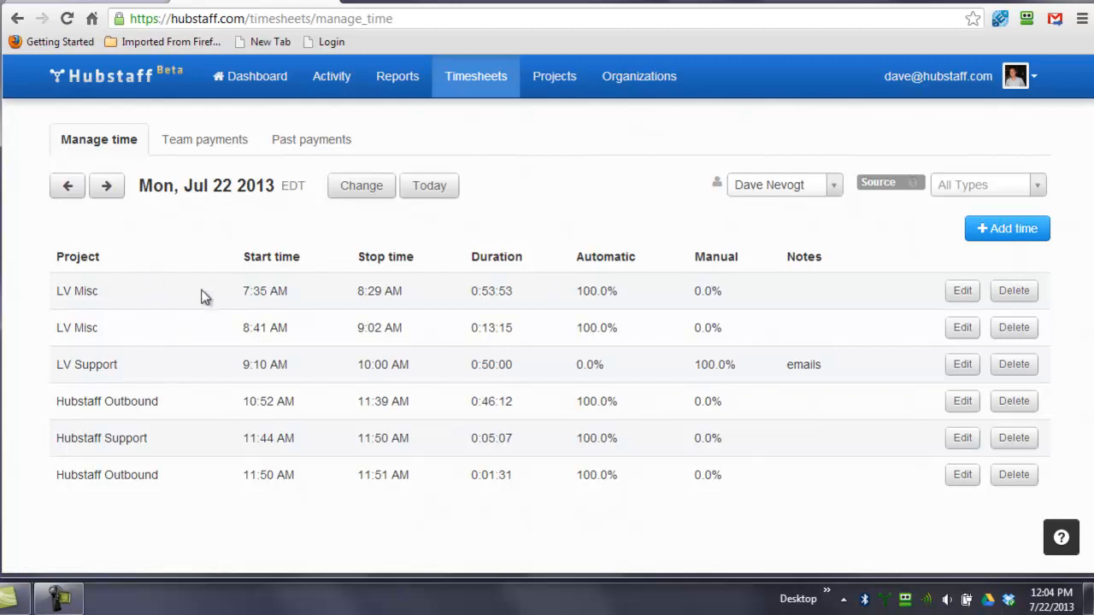
pyautogui.moveTo(424, 308)
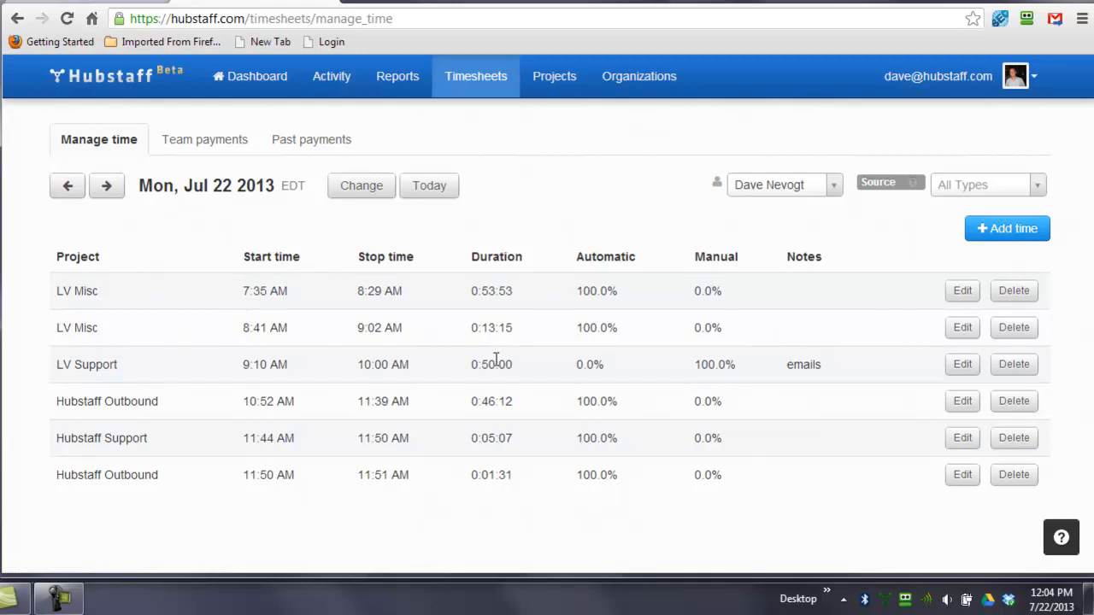
pyautogui.moveTo(307, 401)
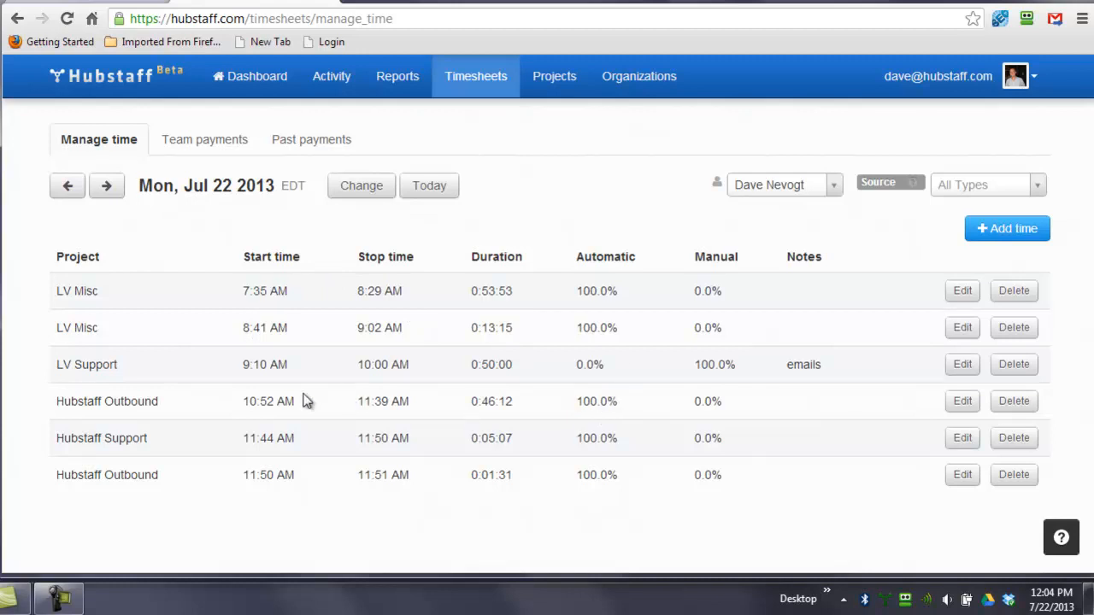
pyautogui.moveTo(168, 313)
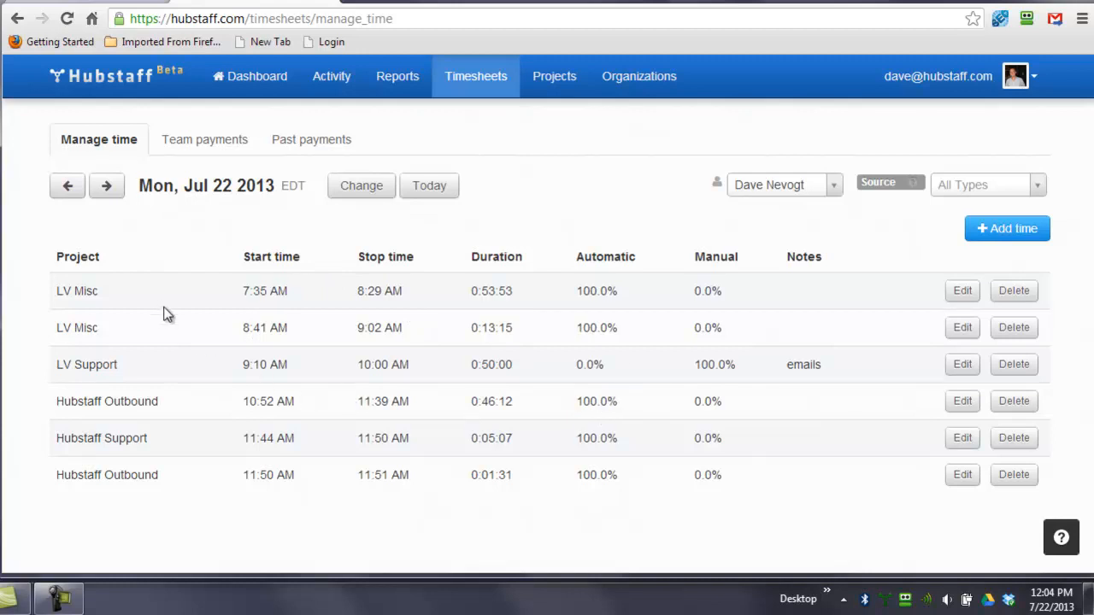
pyautogui.moveTo(524, 257)
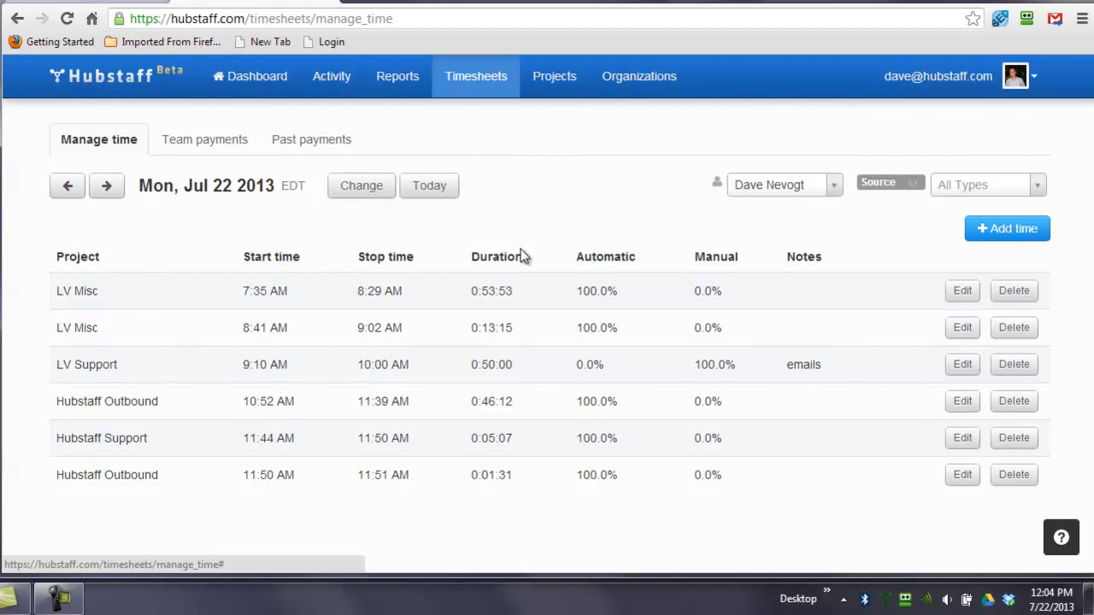
pyautogui.moveTo(790, 245)
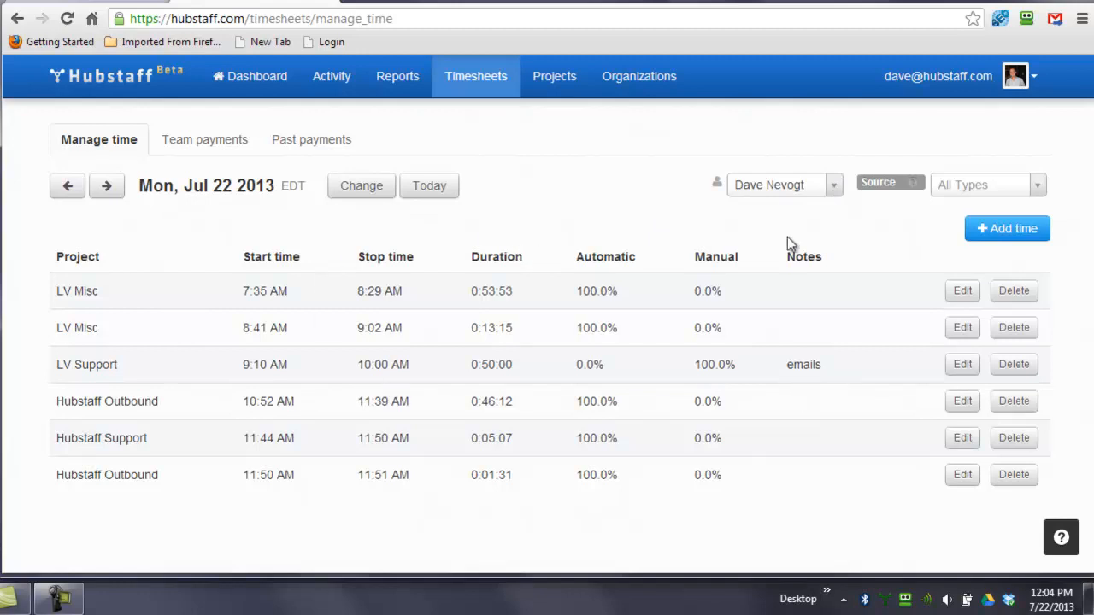
pyautogui.moveTo(203, 180)
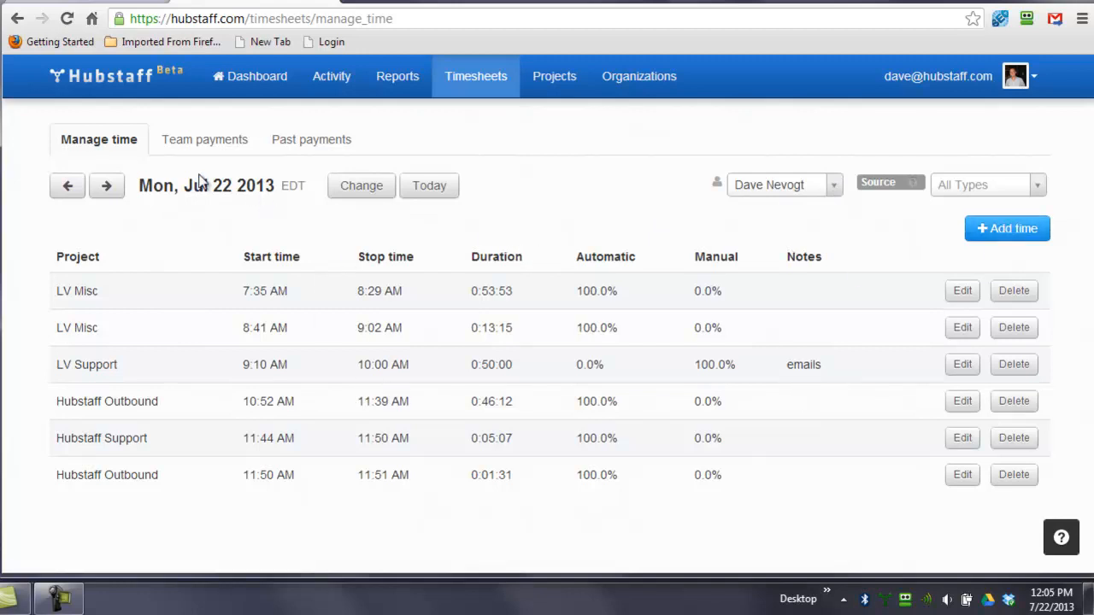
# - Start editing an LV Misc time entry with a reason, then discard the edit
pyautogui.click(779, 185)
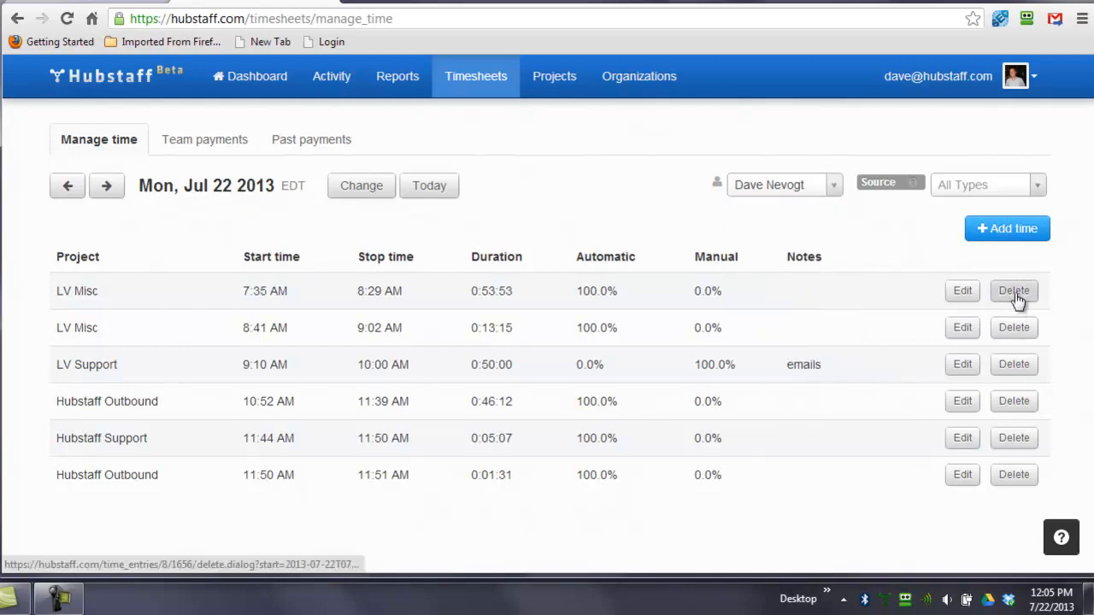
pyautogui.moveTo(606, 348)
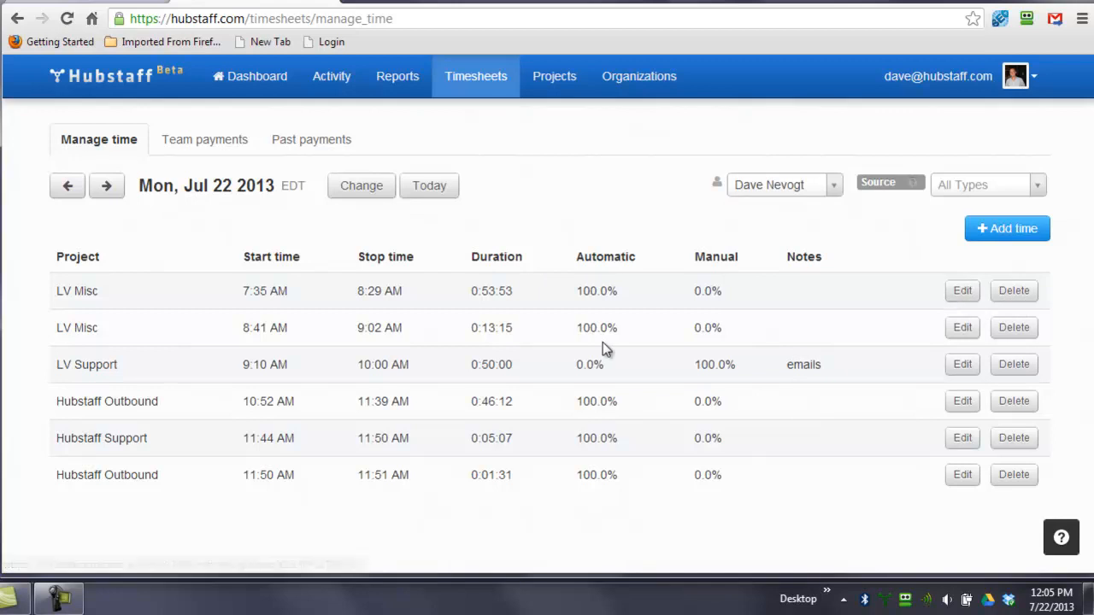
pyautogui.click(962, 327)
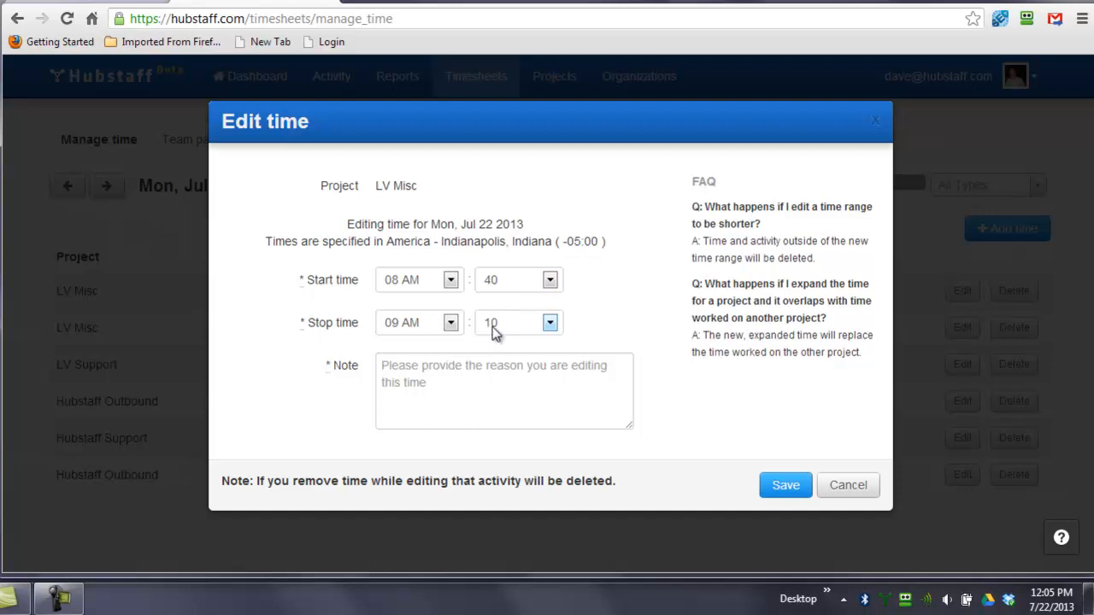
pyautogui.click(505, 391)
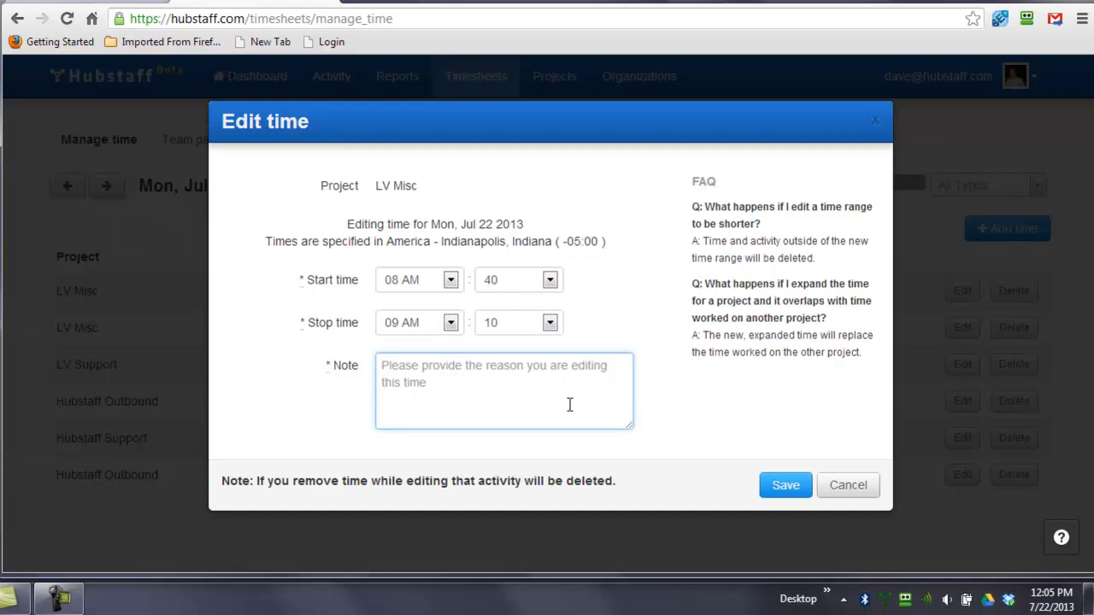
pyautogui.moveTo(847, 485)
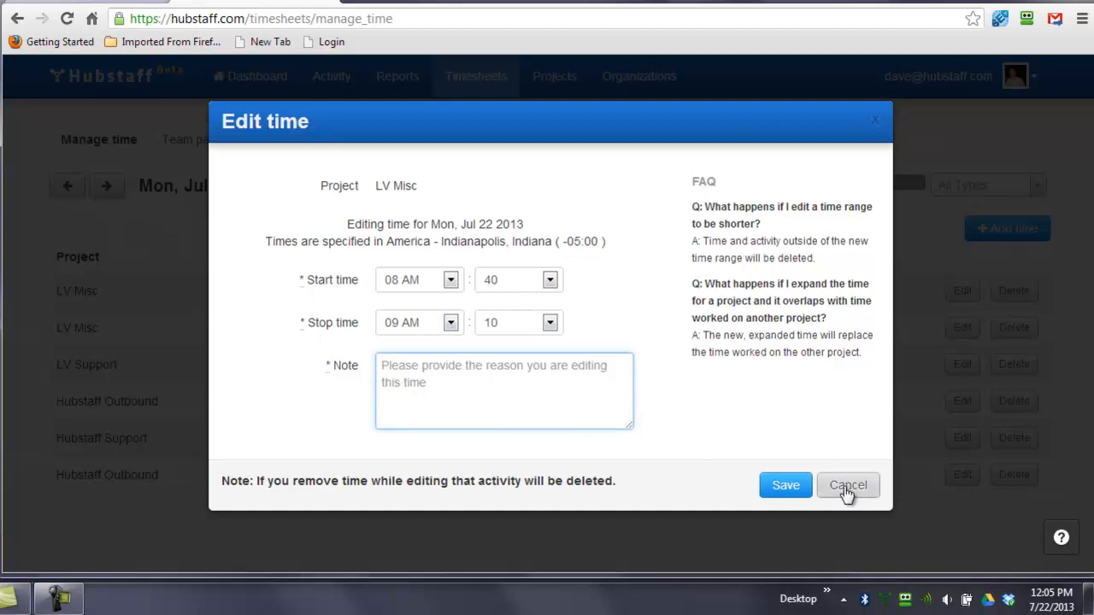
pyautogui.click(847, 485)
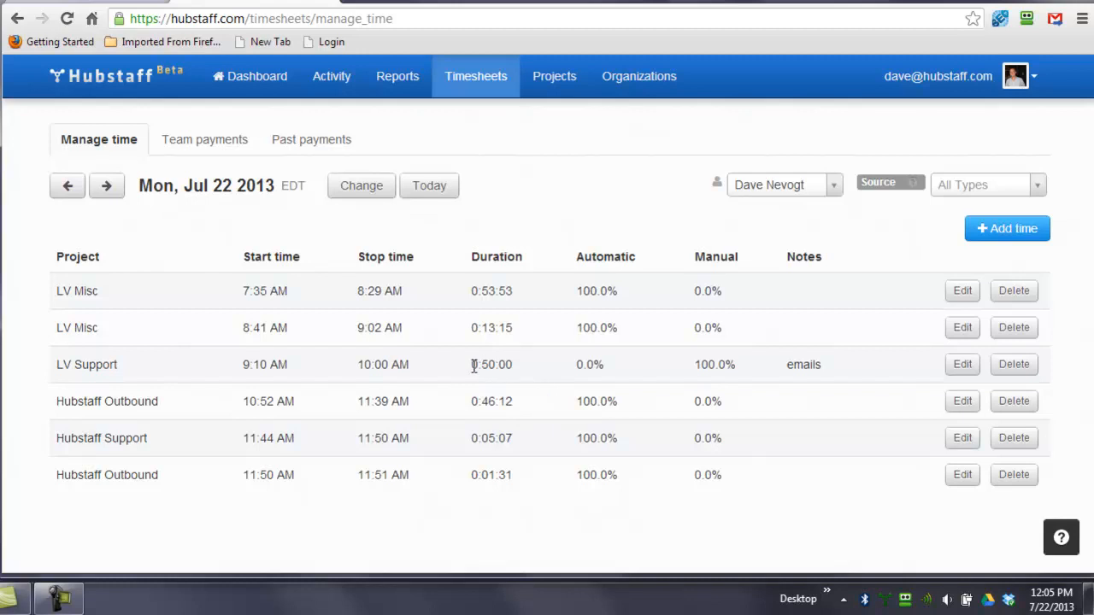
# - View DH team payments for Jul 16–22, highlighting the first member's 3:18:13 unpaid hours
pyautogui.click(193, 112)
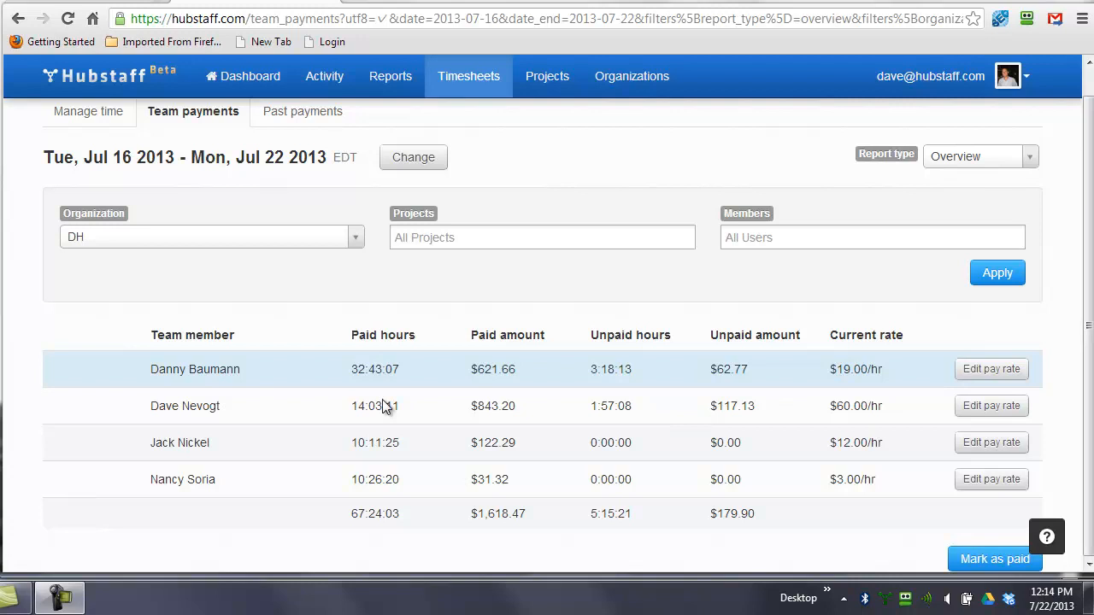
pyautogui.moveTo(24, 154)
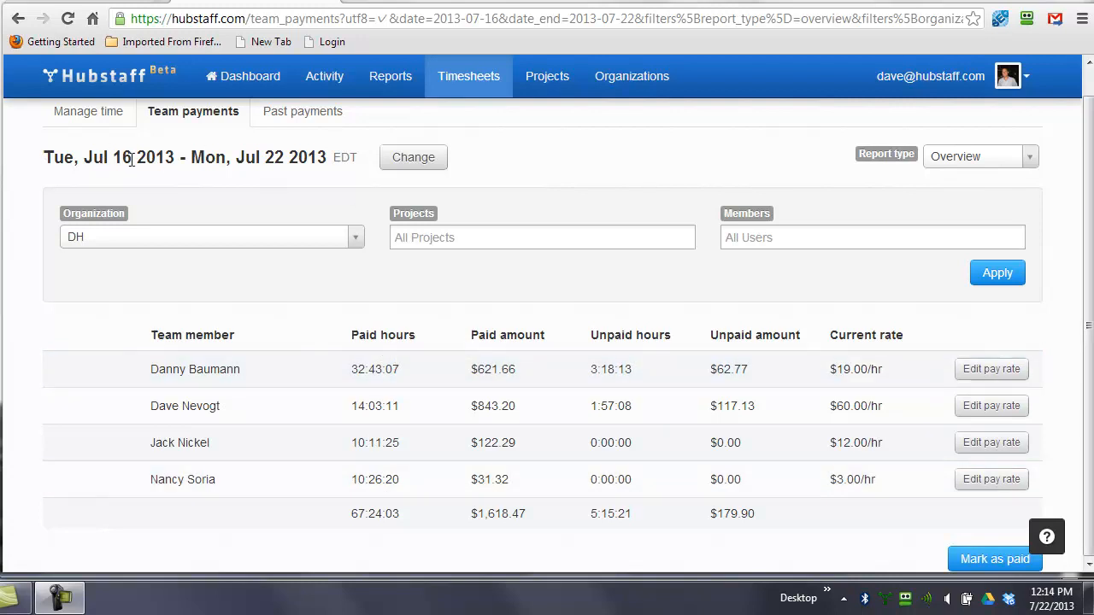
pyautogui.moveTo(98, 243)
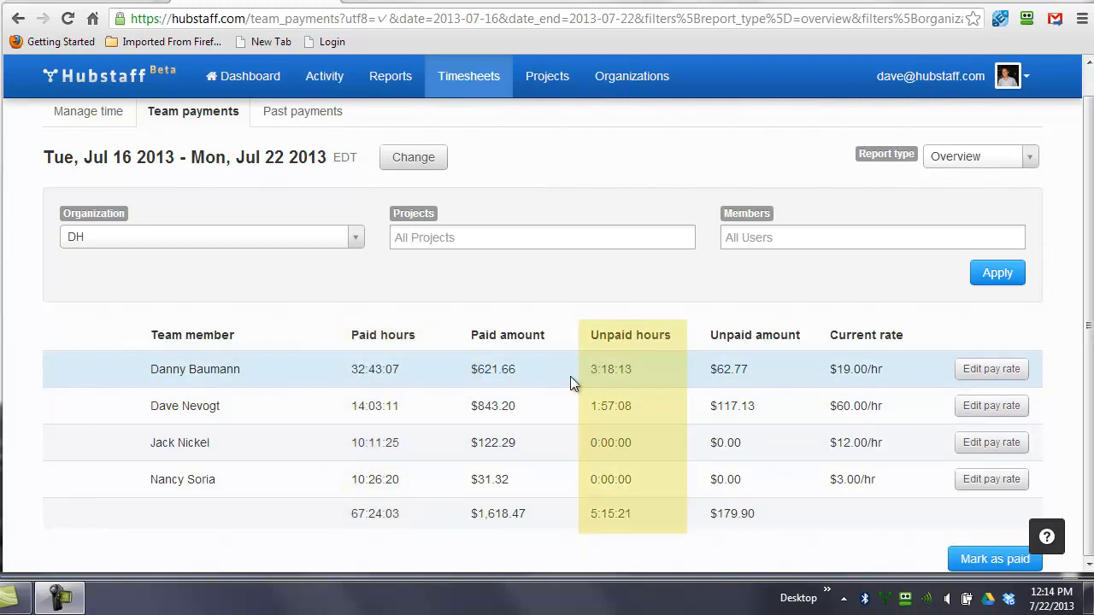
pyautogui.doubleClick(610, 368)
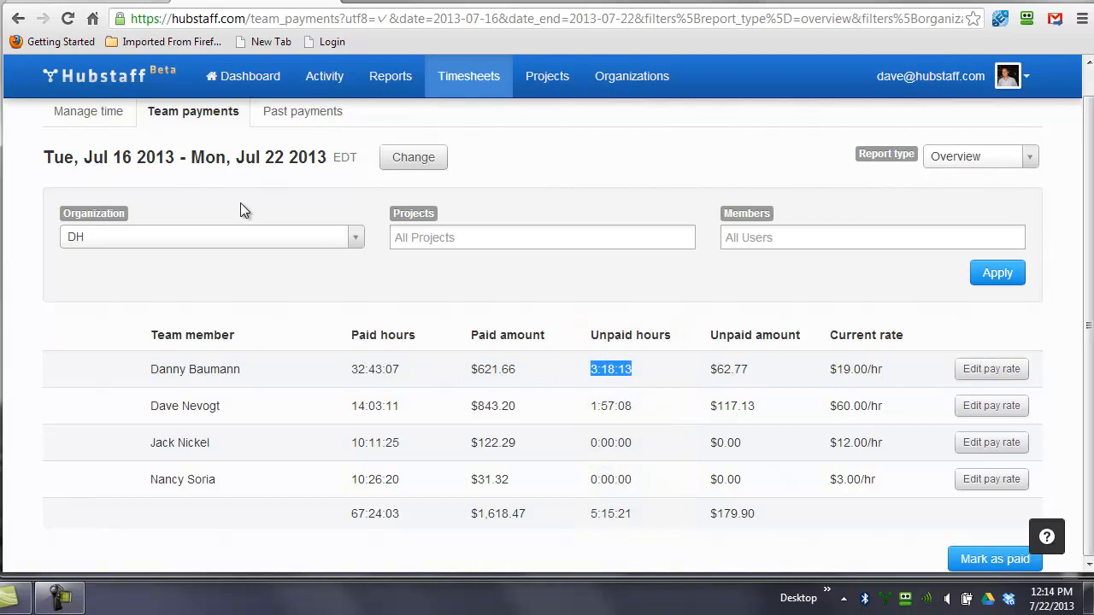
pyautogui.moveTo(170, 180)
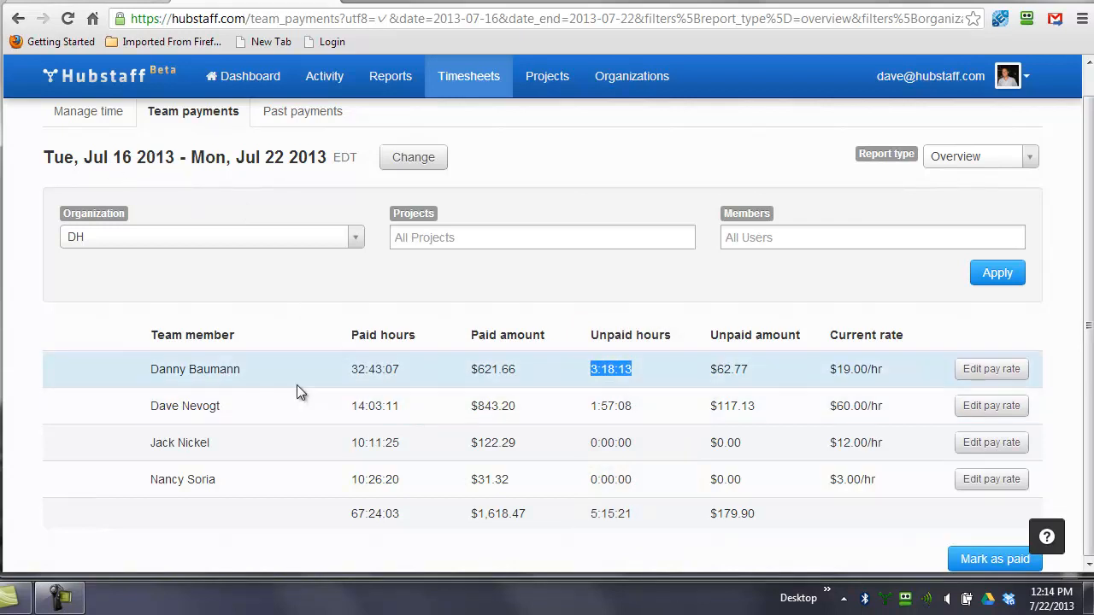
pyautogui.doubleClick(374, 368)
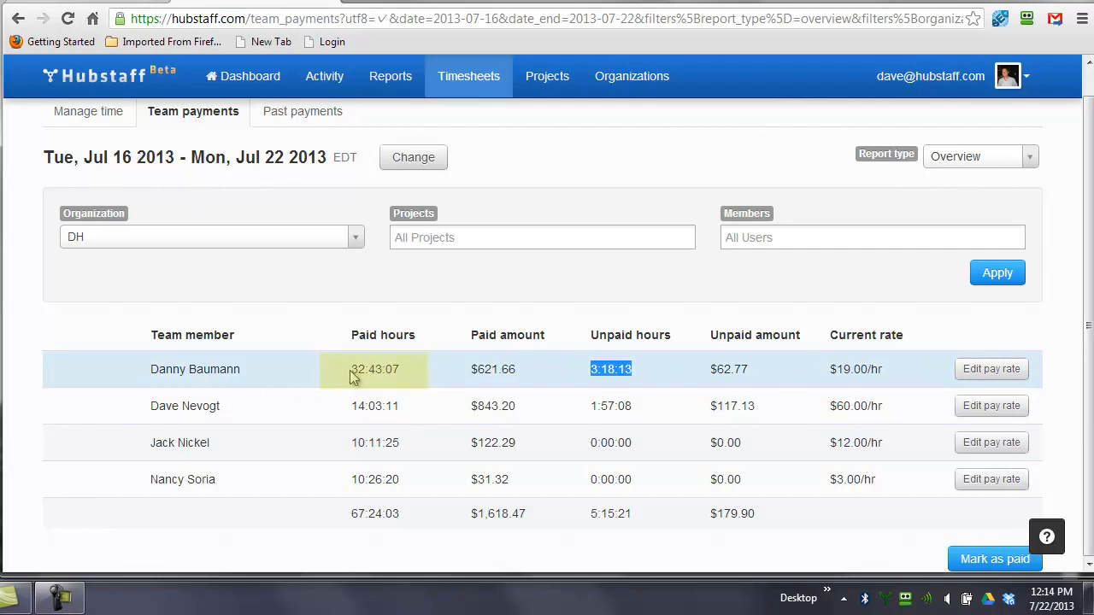
pyautogui.moveTo(504, 405)
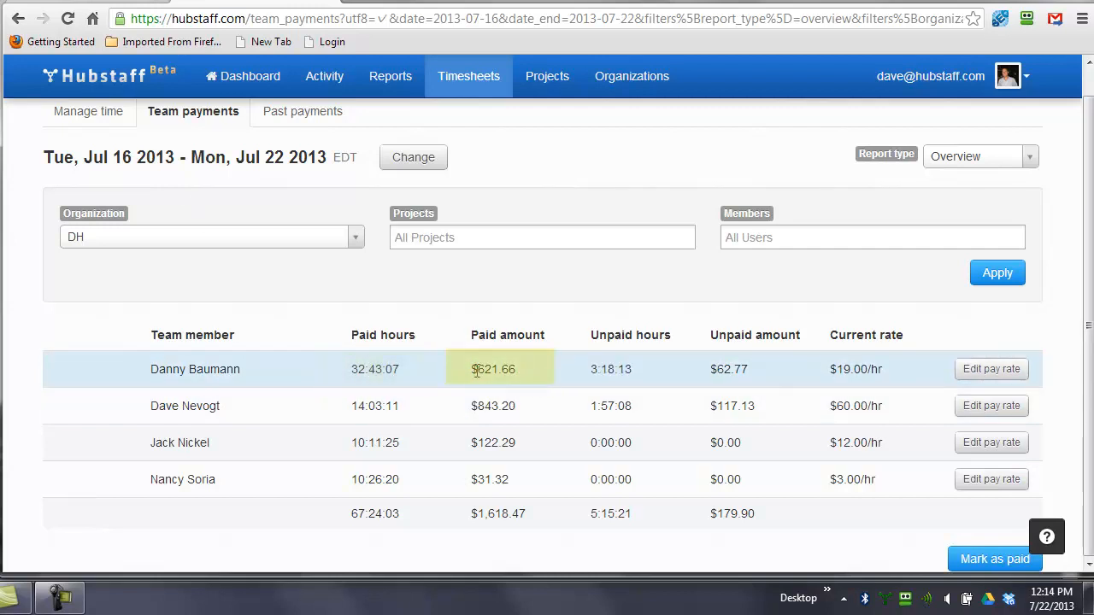
pyautogui.moveTo(521, 378)
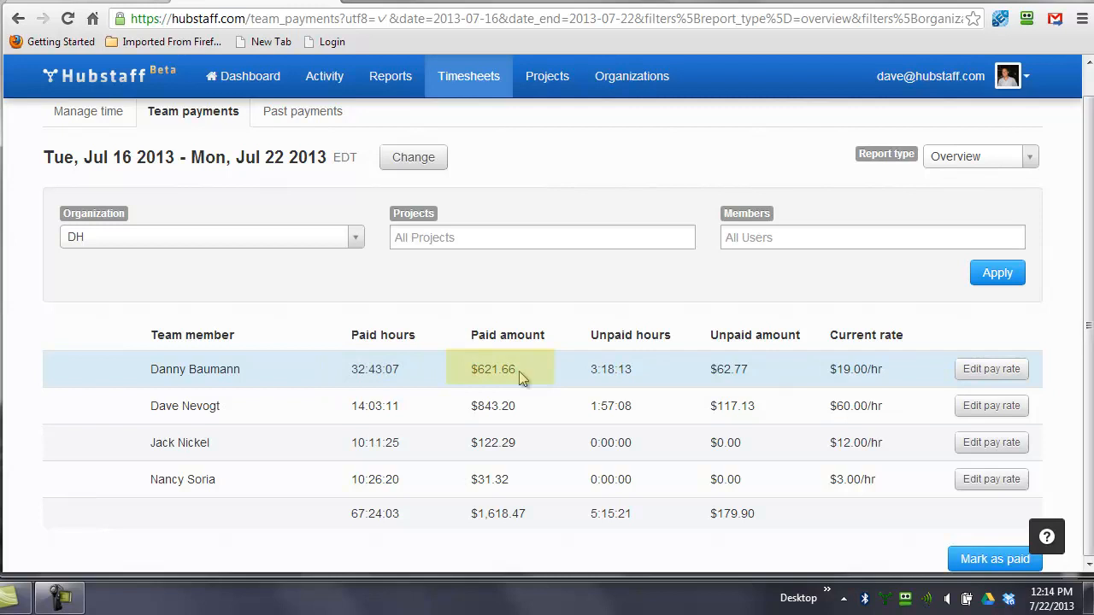
pyautogui.moveTo(213, 177)
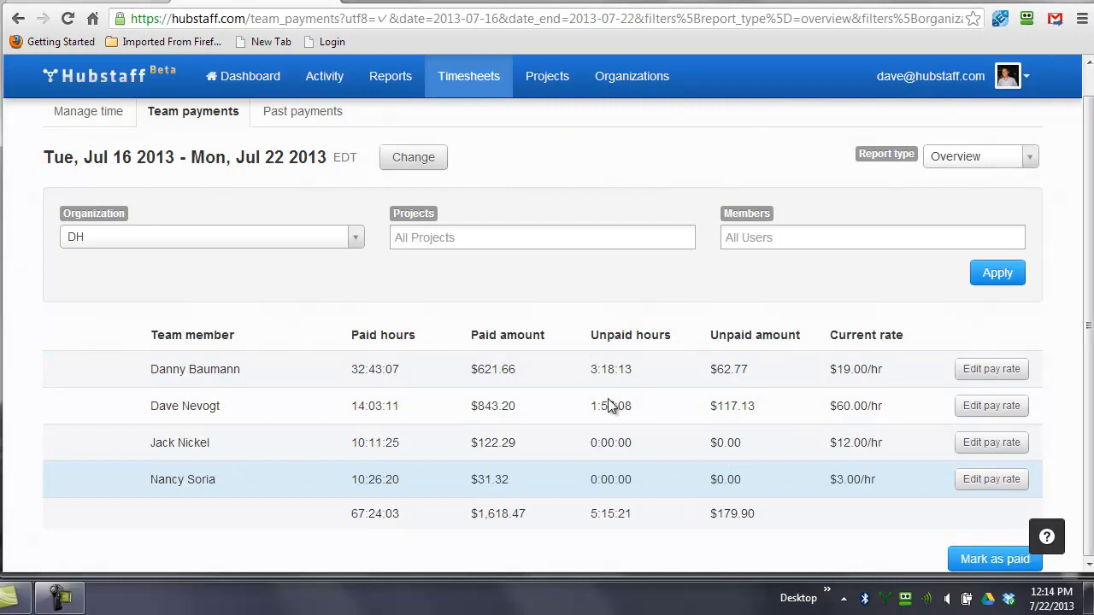
pyautogui.moveTo(153, 165)
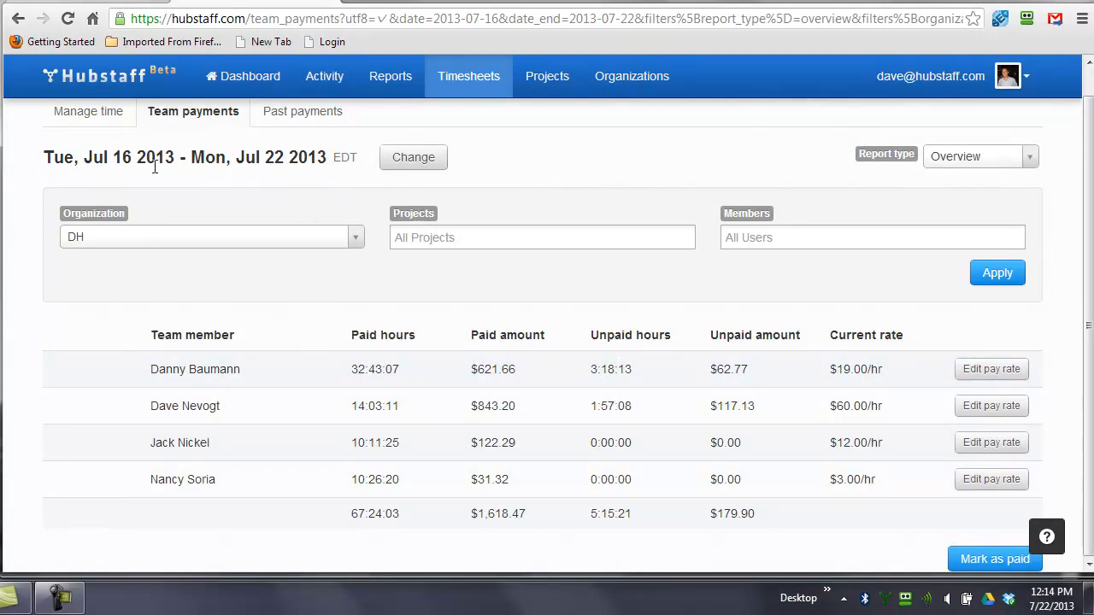
pyautogui.click(413, 157)
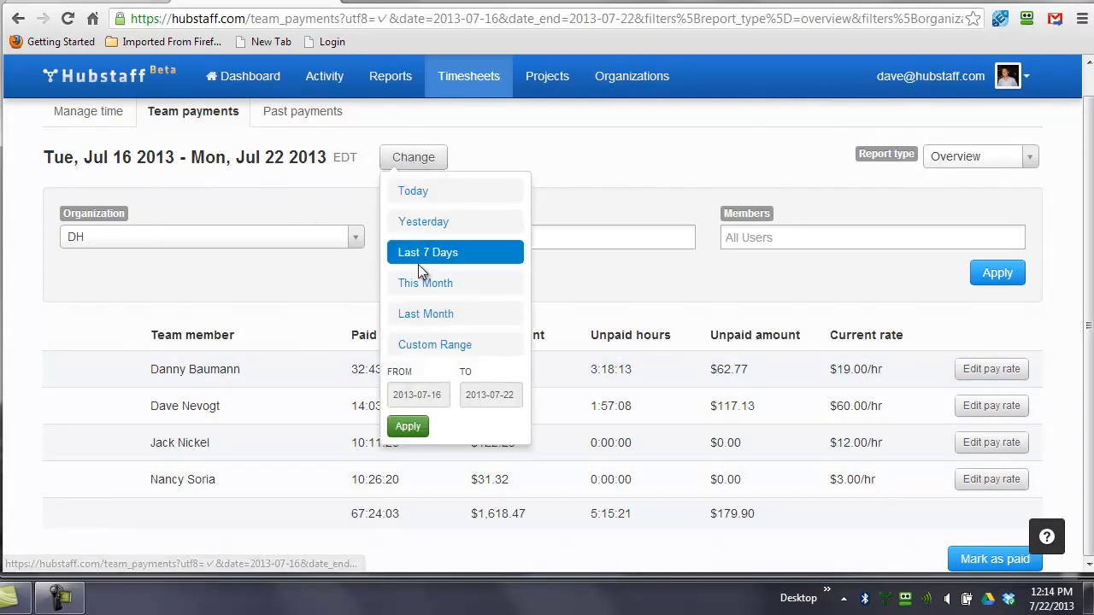
pyautogui.click(434, 345)
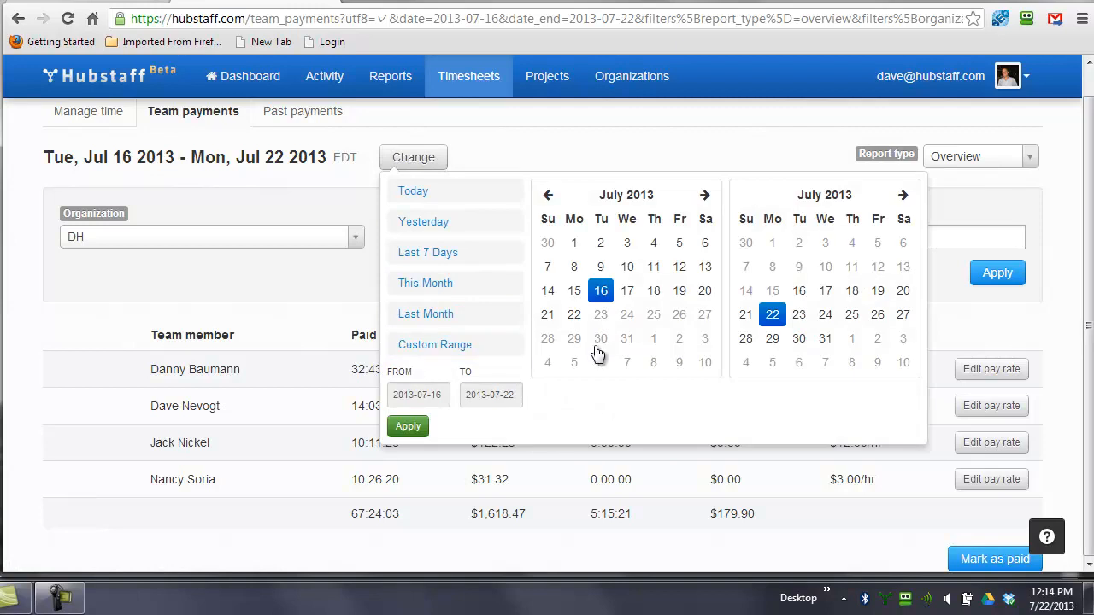
pyautogui.moveTo(601, 291)
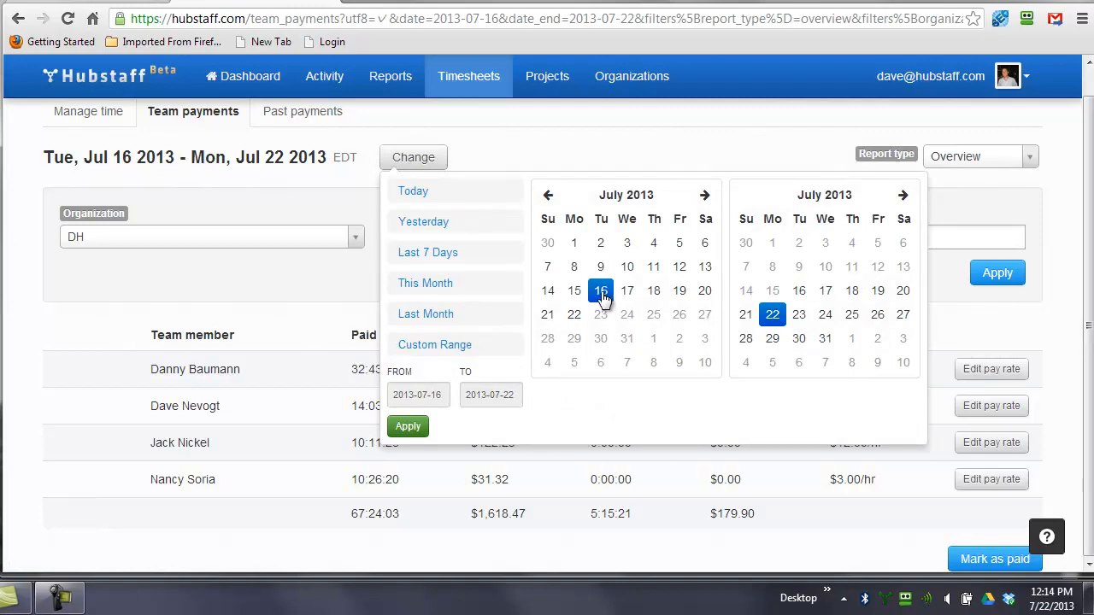
pyautogui.click(407, 425)
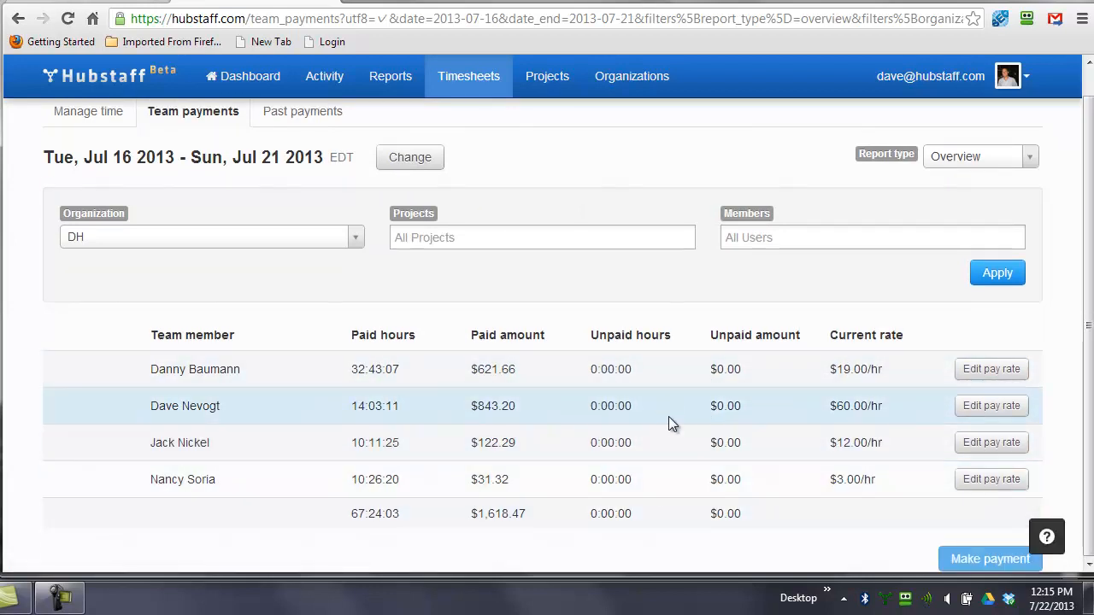
pyautogui.moveTo(375, 157)
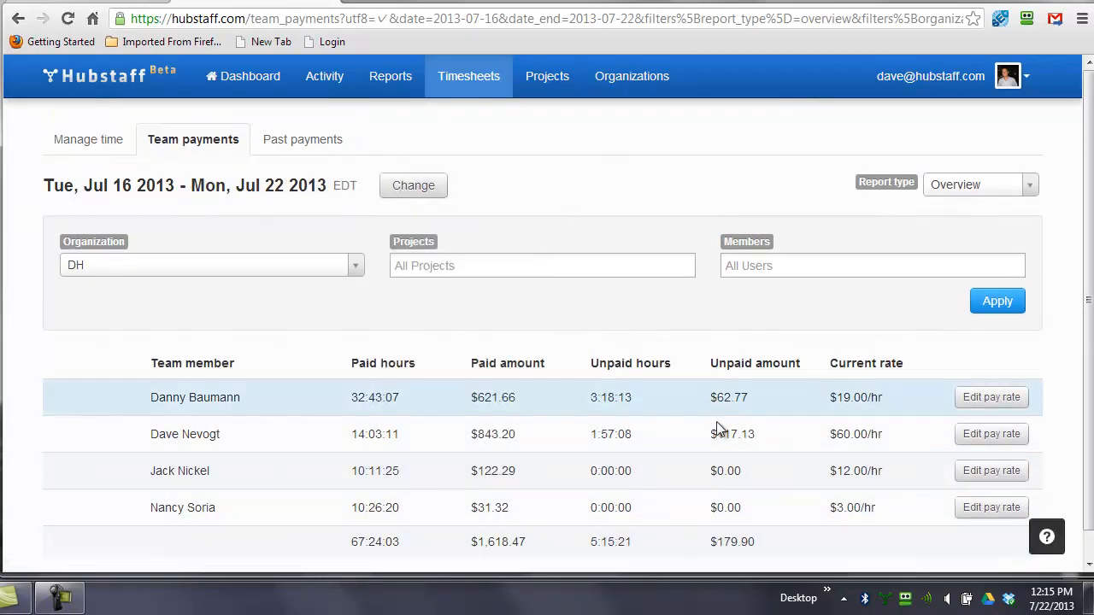
pyautogui.moveTo(650, 508)
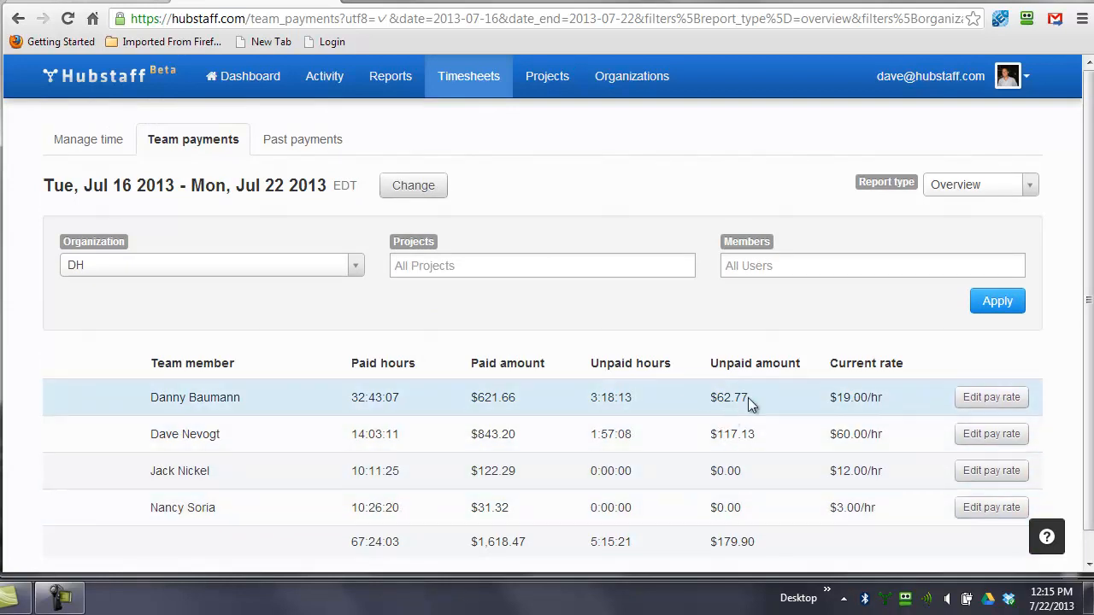
pyautogui.moveTo(477, 406)
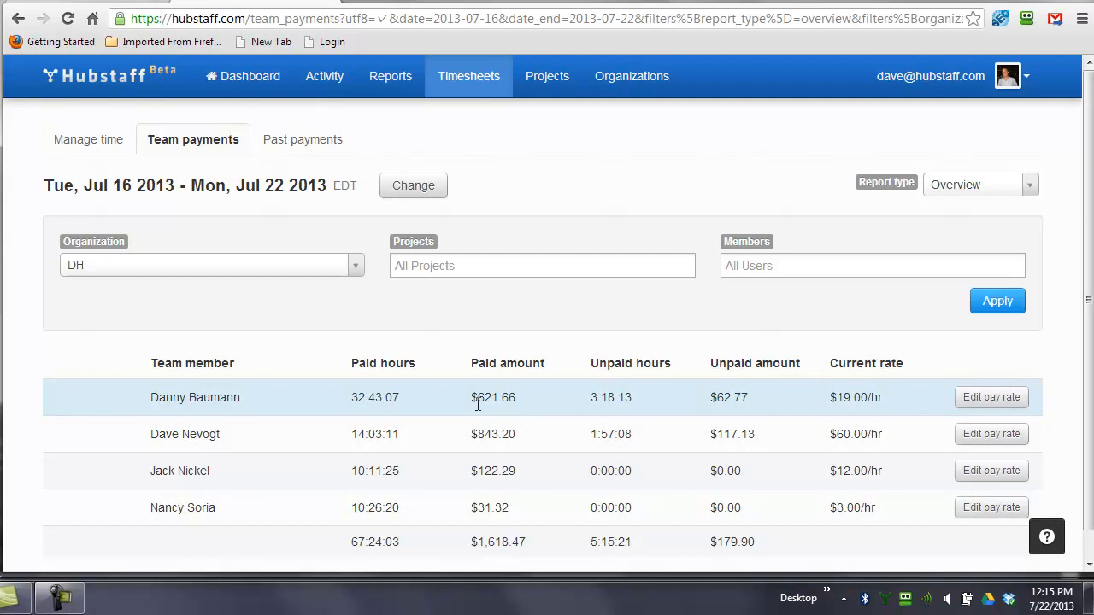
pyautogui.moveTo(625, 419)
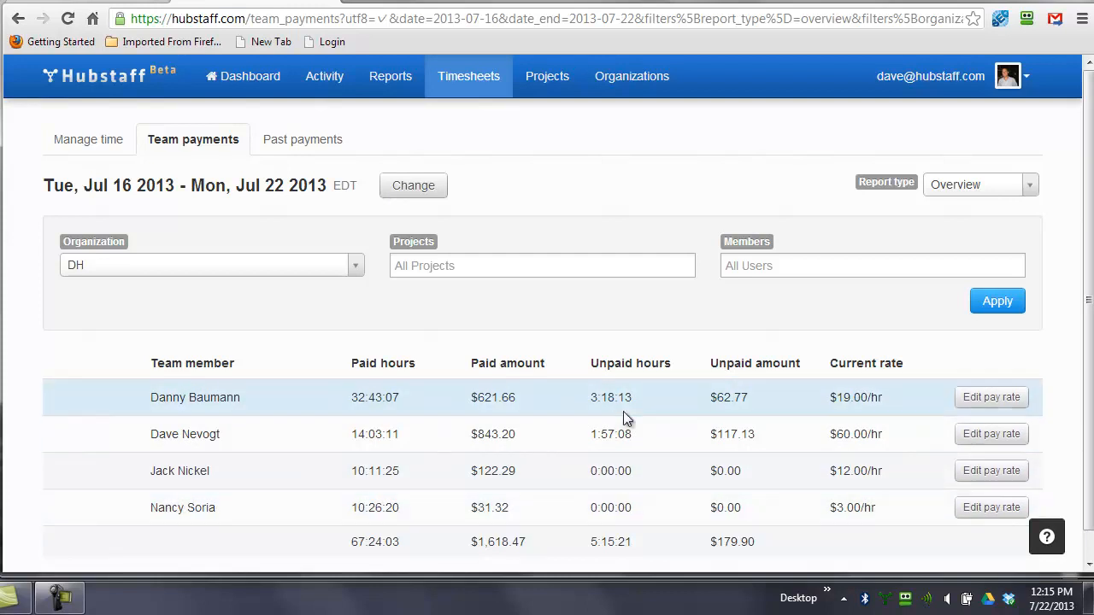
# - Show the past payments list with the DH payment of $21,049.88
pyautogui.click(302, 139)
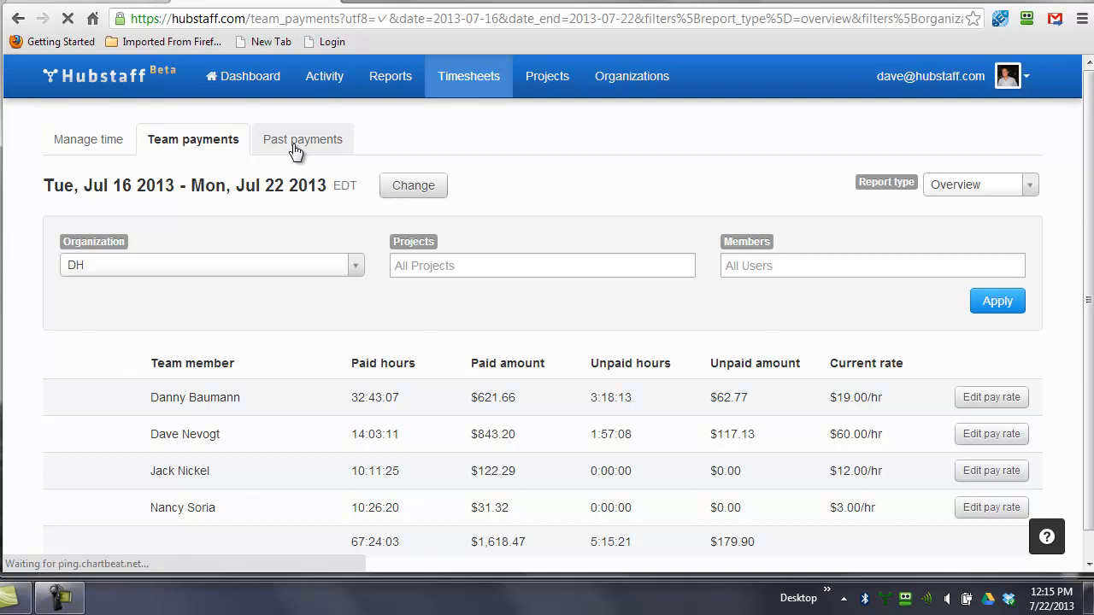
pyautogui.click(302, 139)
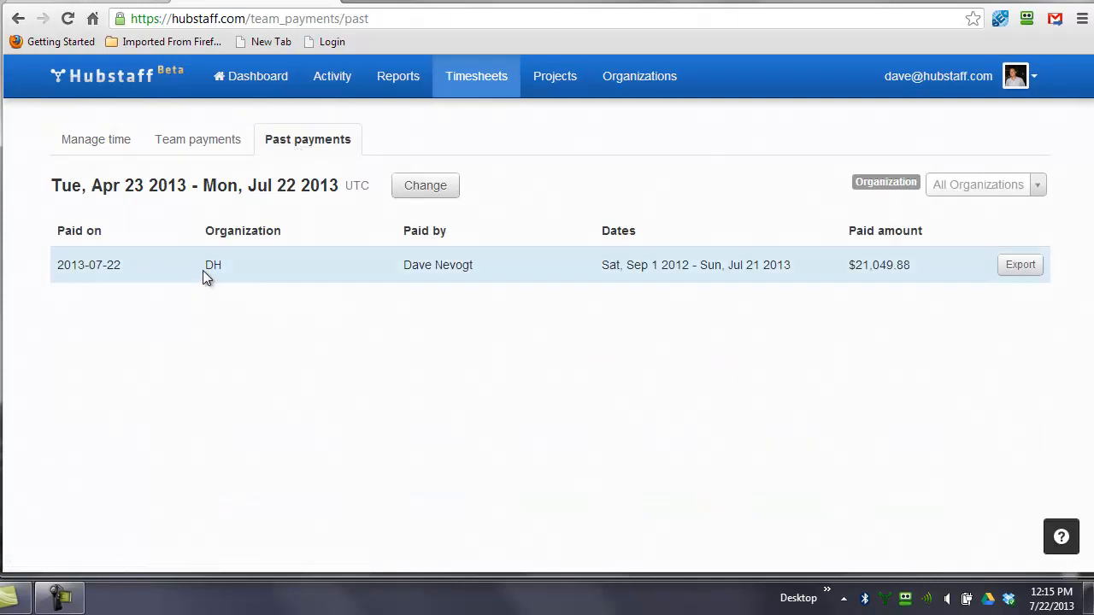
pyautogui.moveTo(401, 276)
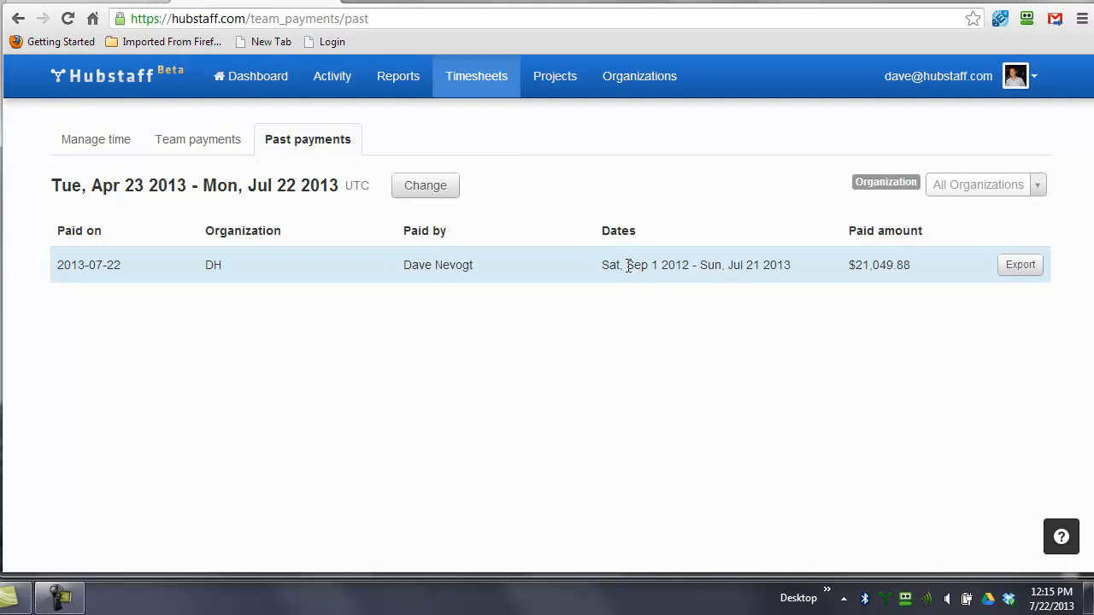
pyautogui.moveTo(714, 265)
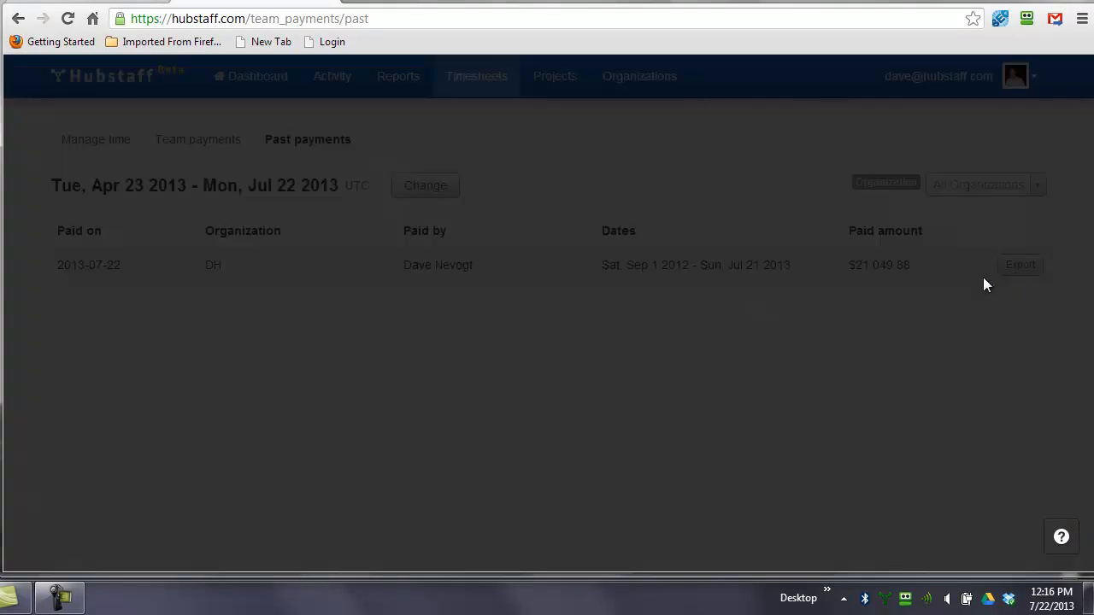
# - Export the $21,049.88 DH payment to an Excel spreadsheet
pyautogui.click(1020, 264)
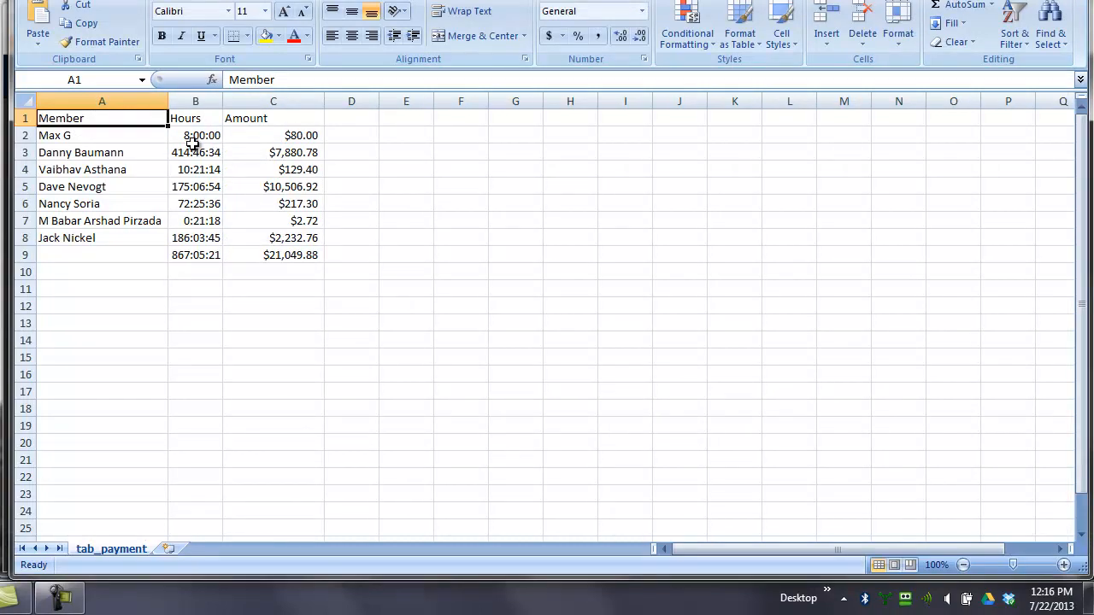
pyautogui.moveTo(238, 151)
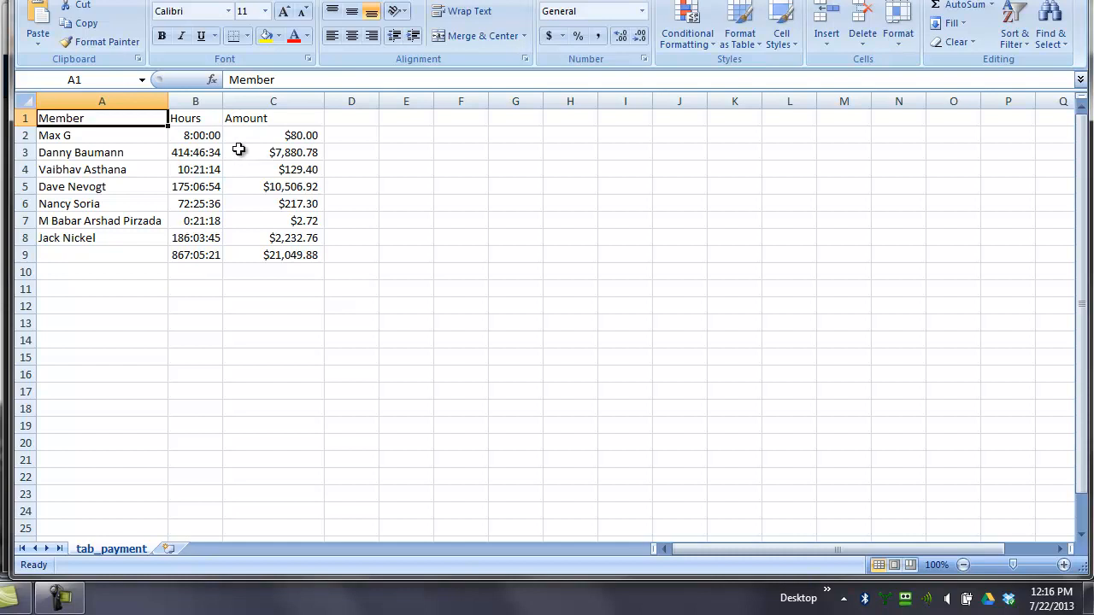
pyautogui.moveTo(266, 221)
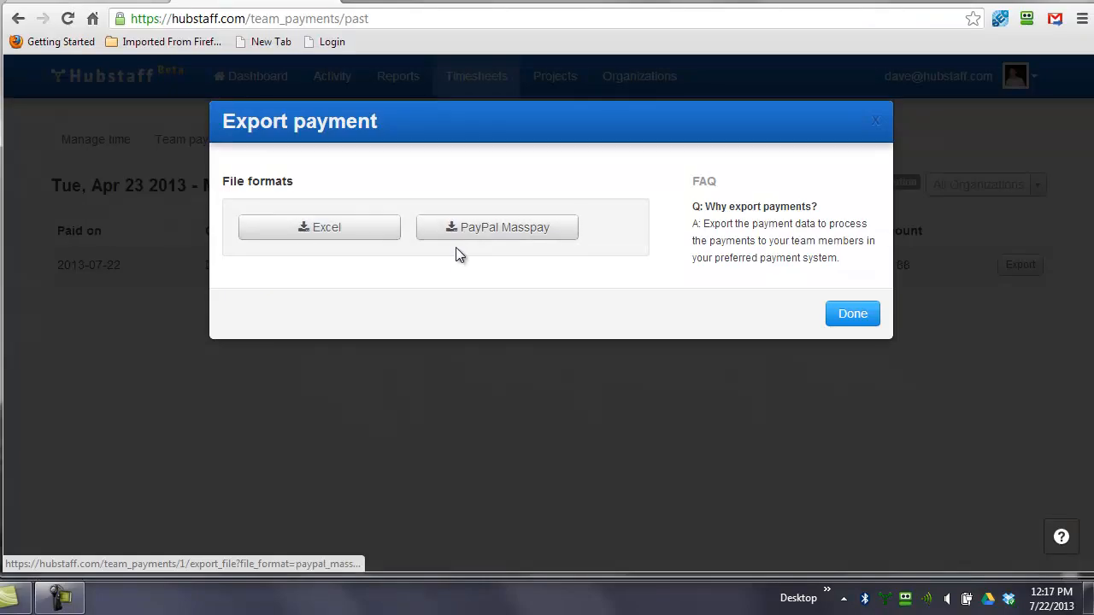
pyautogui.click(852, 313)
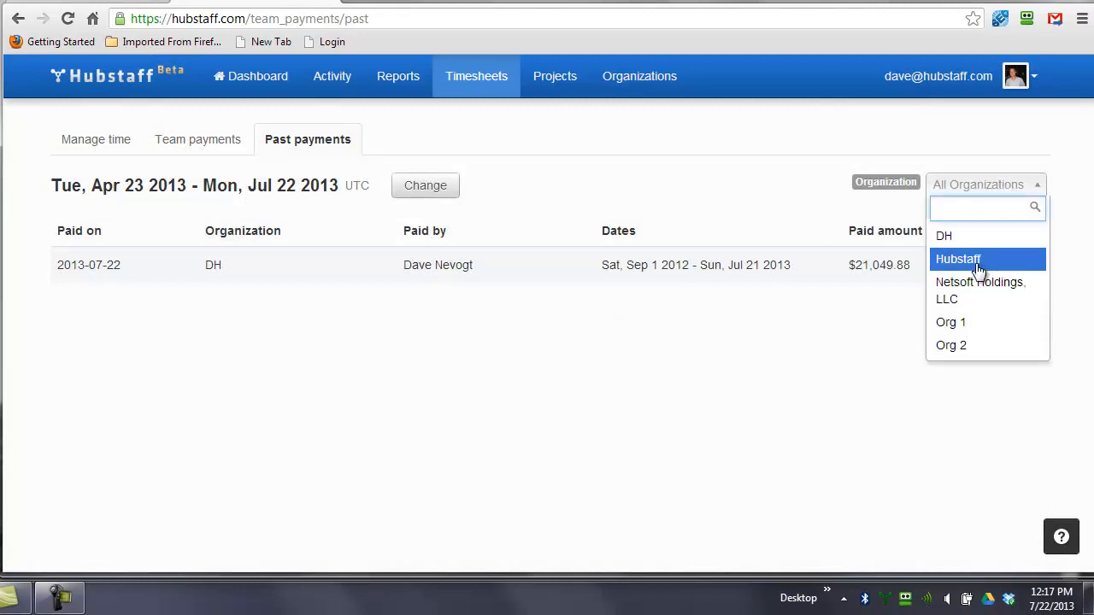
# - Filter past payments to Netsoft Holdings, LLC, which shows no payments
pyautogui.click(980, 291)
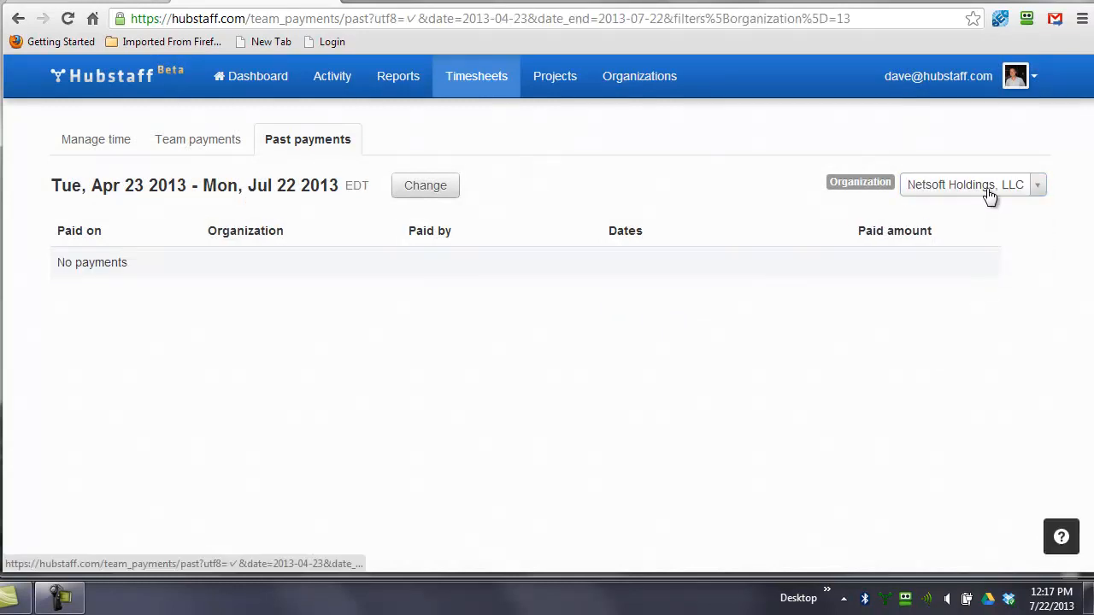